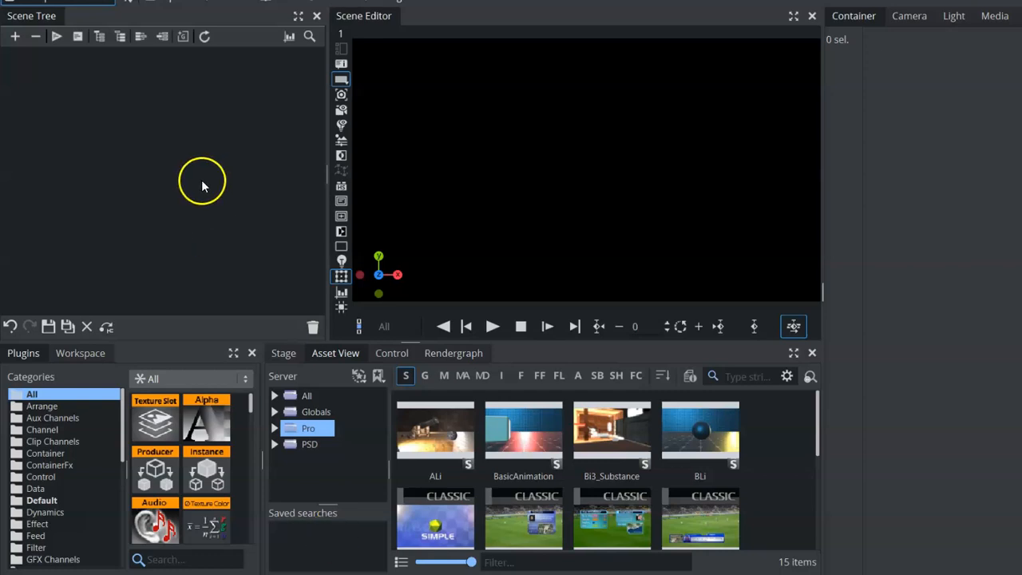
# Step: Load the BLi sphere scene from Asset View and bring up the workspace list
pyautogui.click(699, 435)
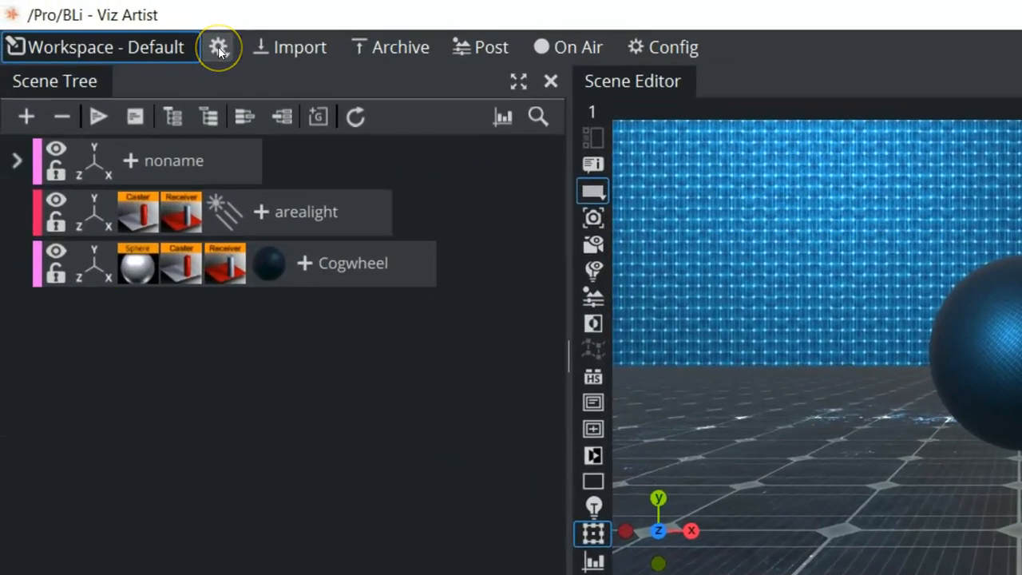
pyautogui.click(219, 48)
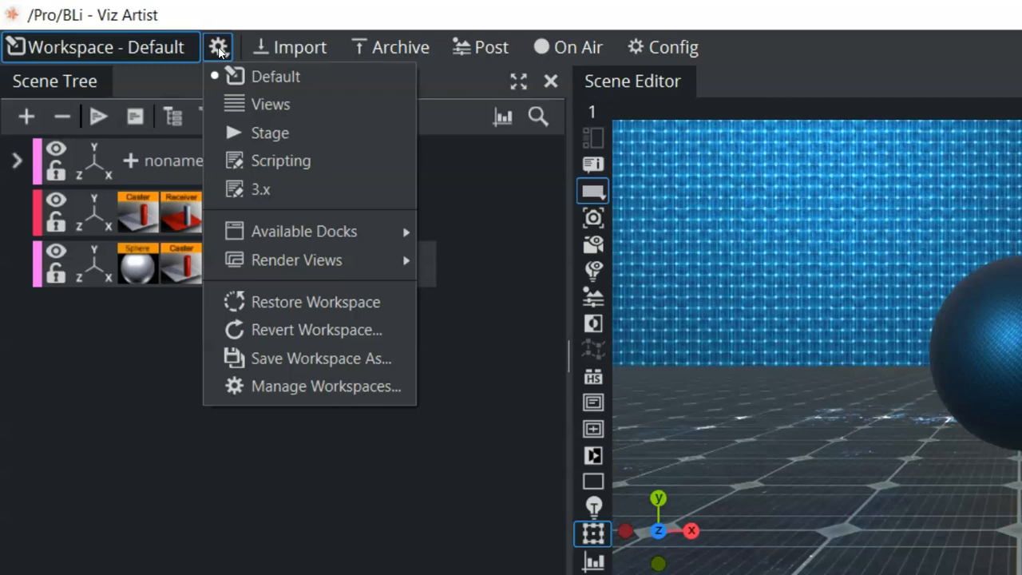
pyautogui.moveTo(275, 76)
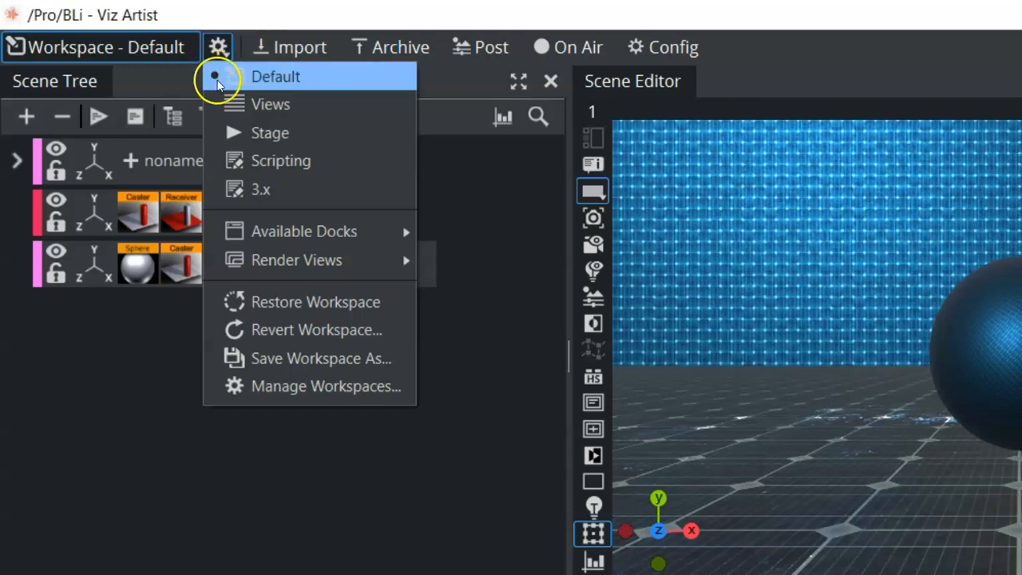
# Step: Switch to the Views workspace, stacking front, back and left camera views beside the Scene Editor
pyautogui.click(275, 77)
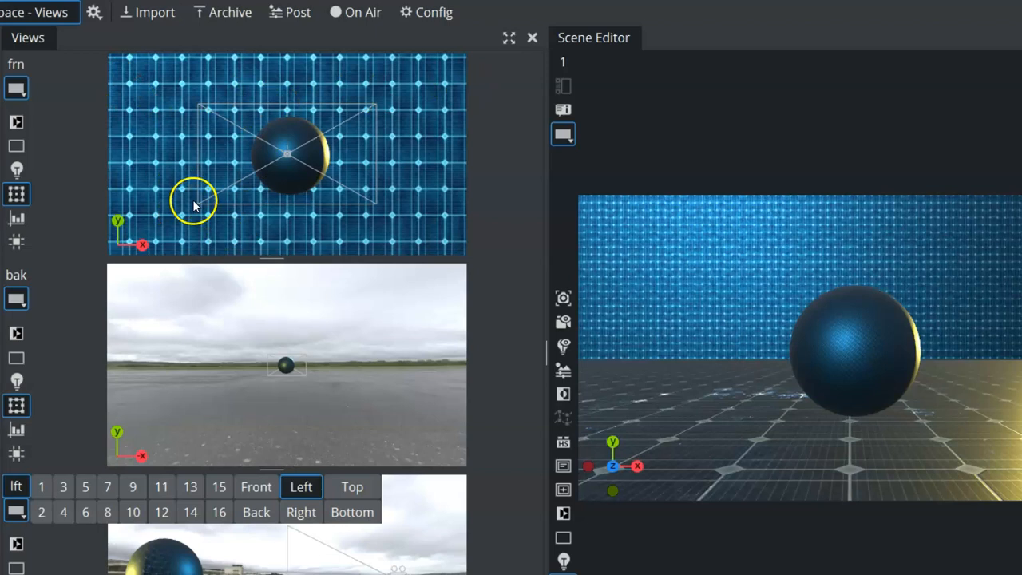
pyautogui.moveTo(486, 75)
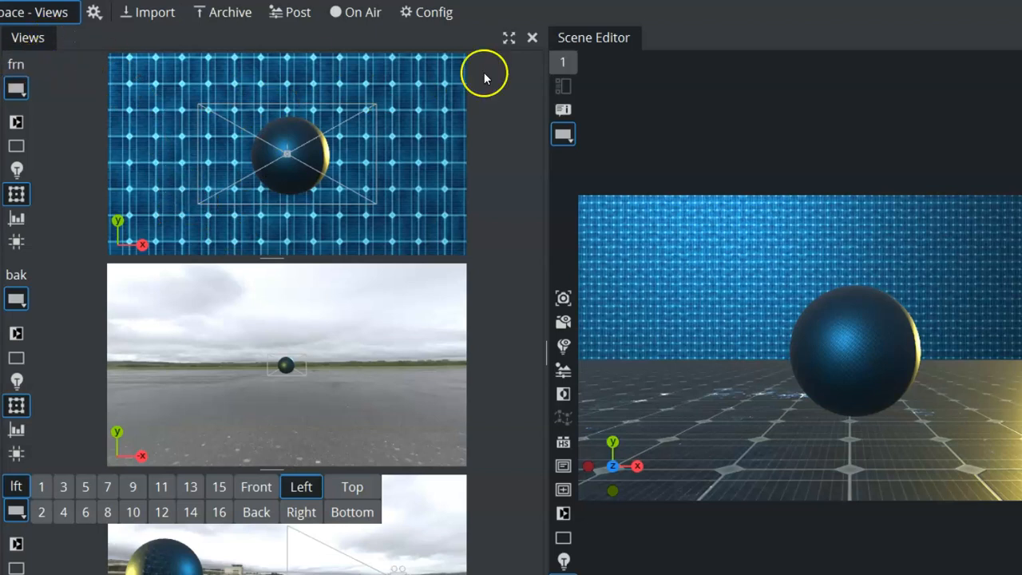
# Step: Reveal the camera selectors and change the stacked views to camera 1, front and camera 16
pyautogui.click(563, 62)
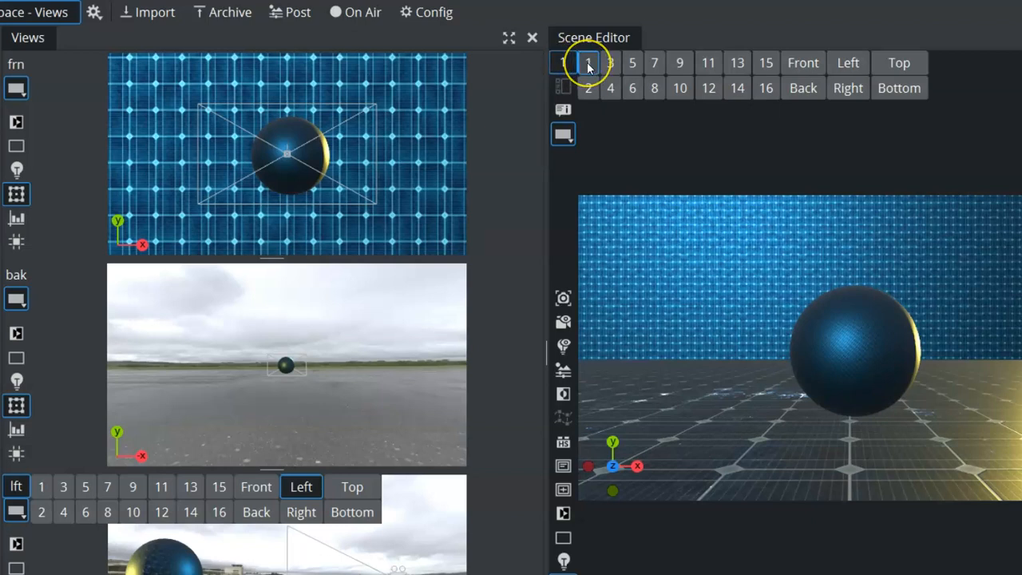
pyautogui.click(562, 62)
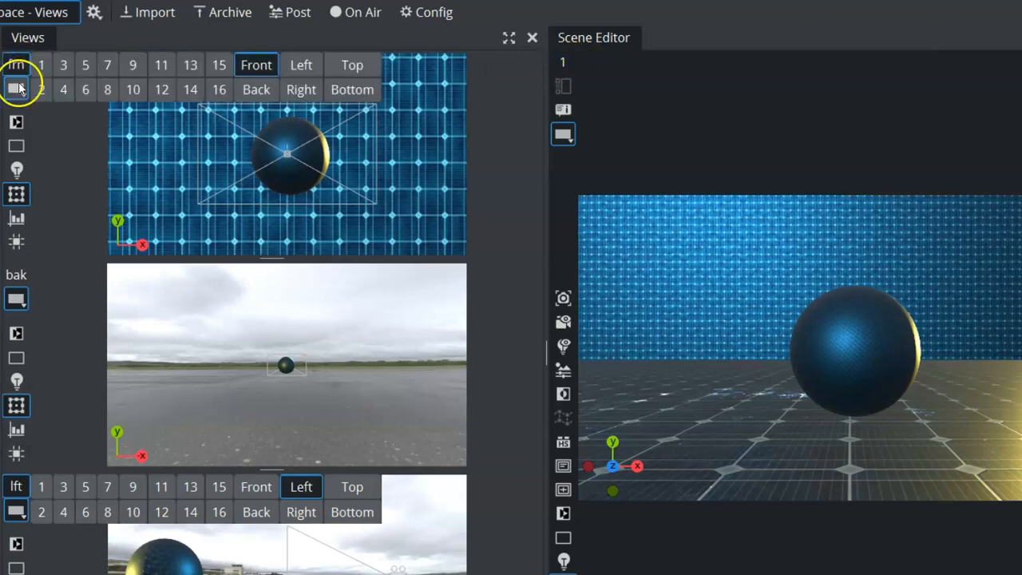
pyautogui.moveTo(112, 326)
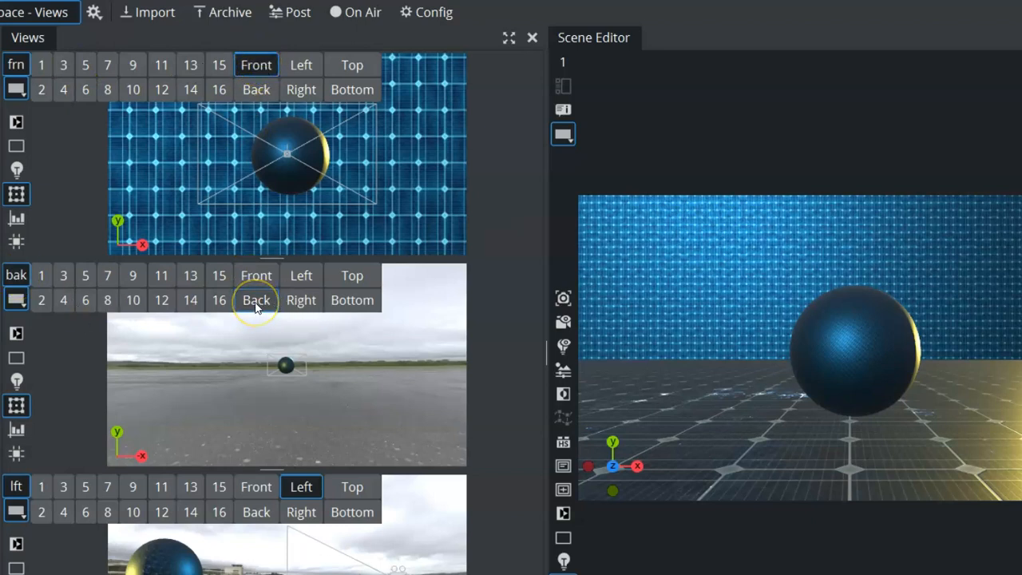
pyautogui.scroll(-3)
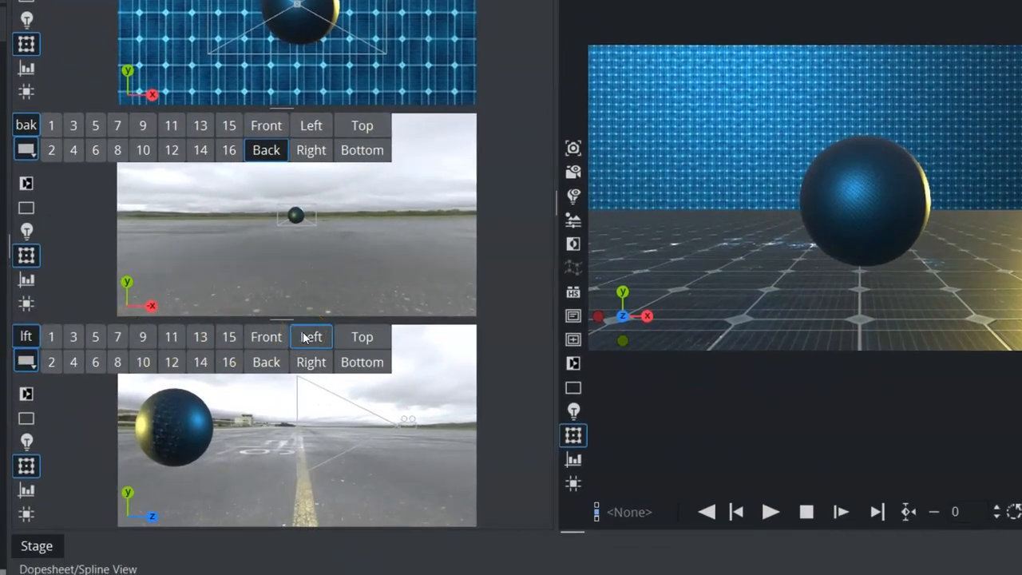
pyautogui.click(361, 335)
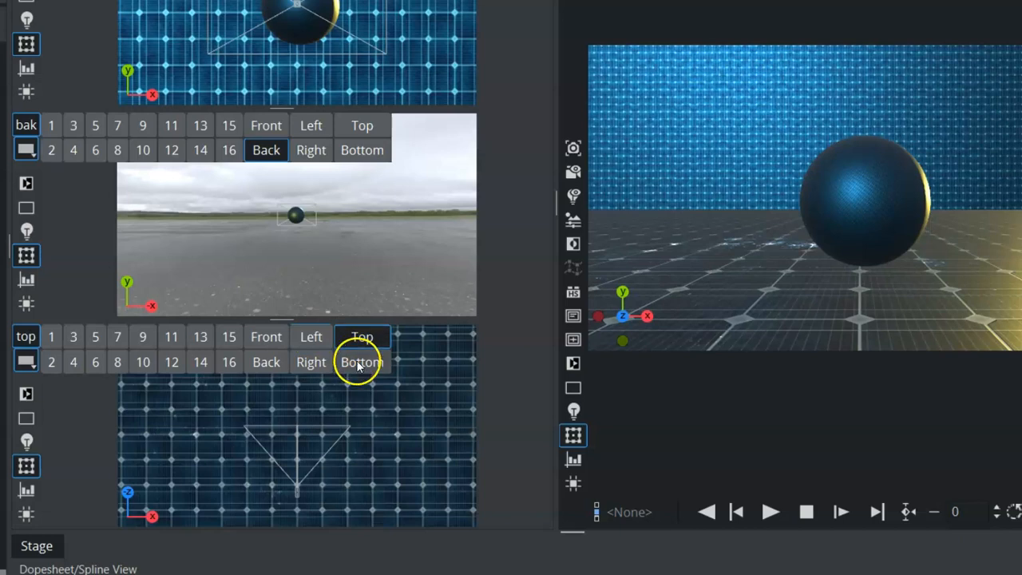
pyautogui.click(310, 335)
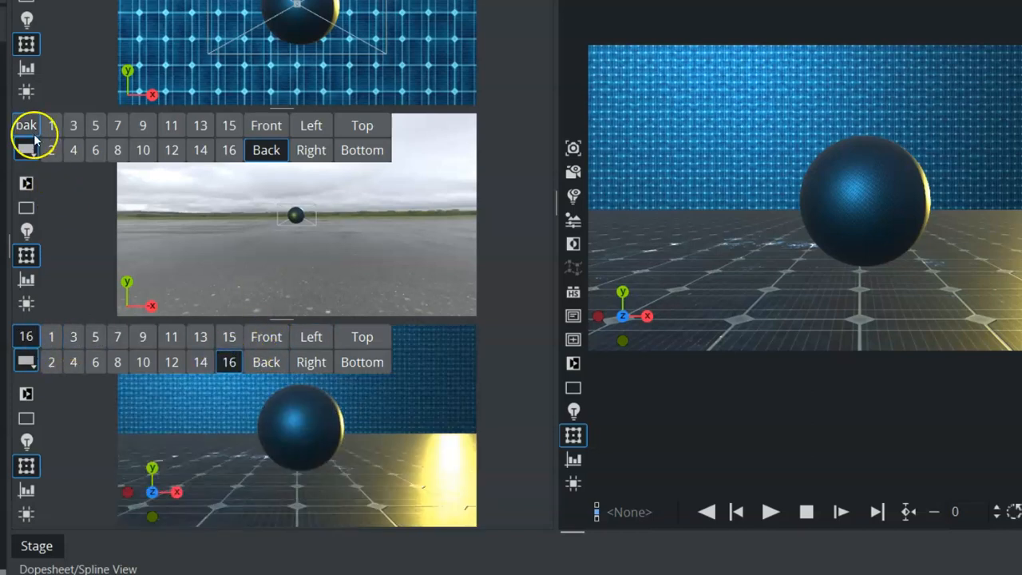
pyautogui.click(265, 125)
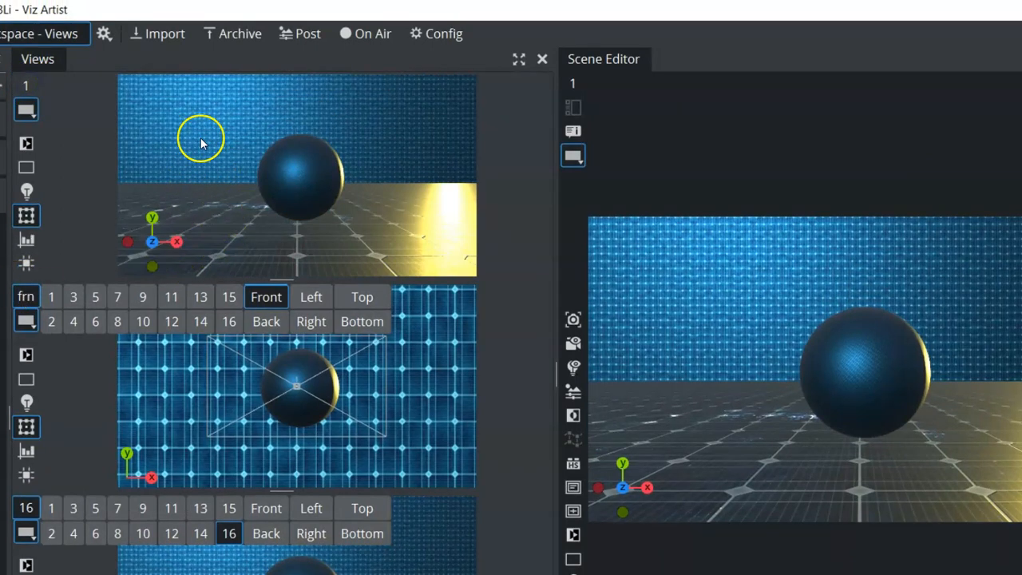
# Step: Drag inside the camera 1 view to move the camera closer and around the sphere
pyautogui.click(301, 179)
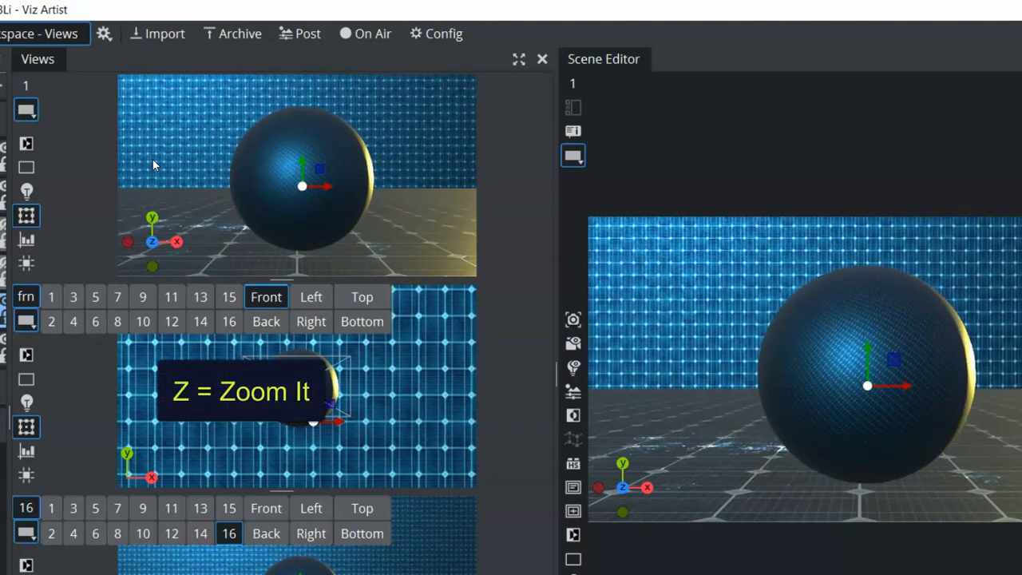
pyautogui.press('x')
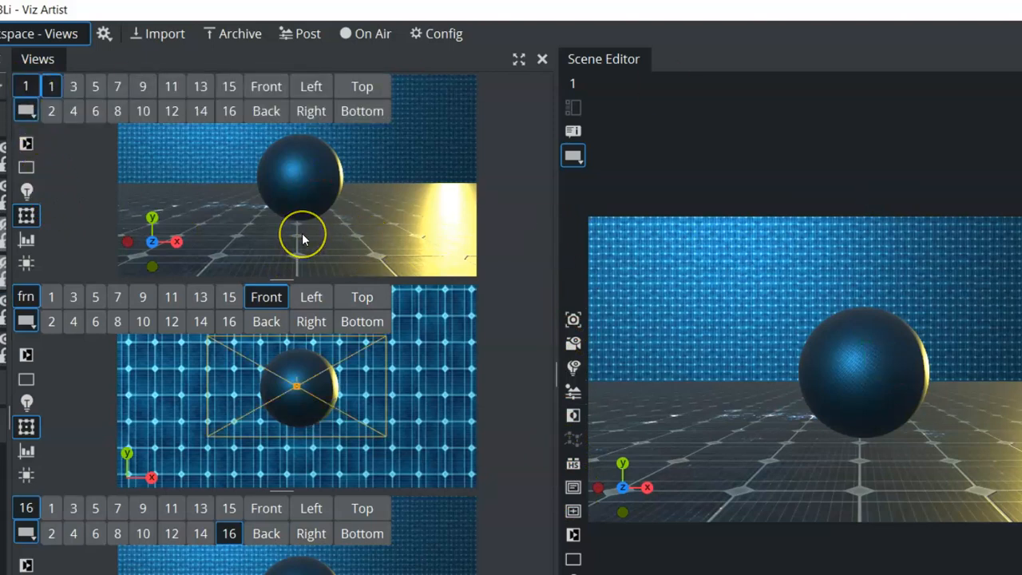
pyautogui.moveTo(300, 243)
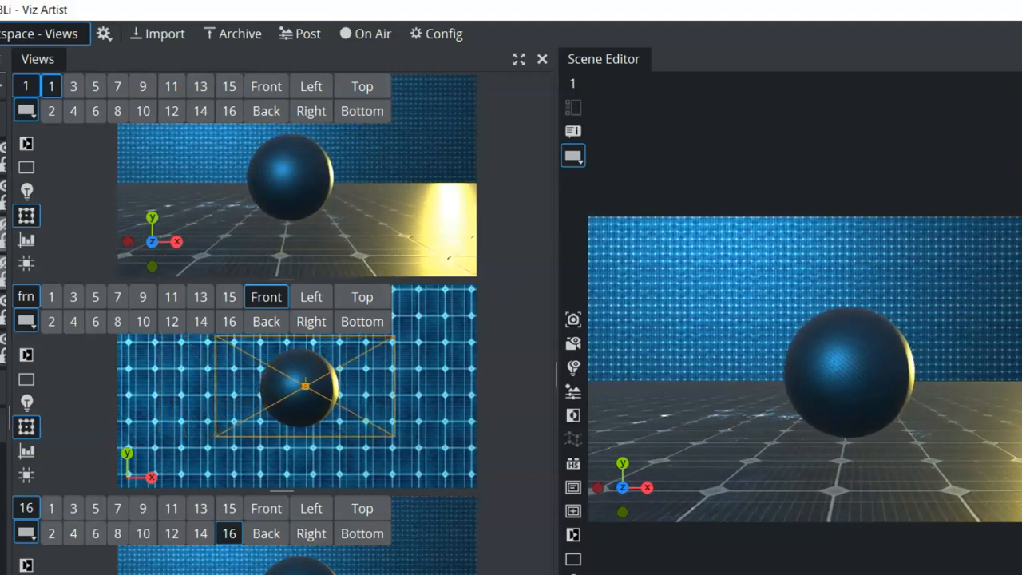
pyautogui.click(307, 389)
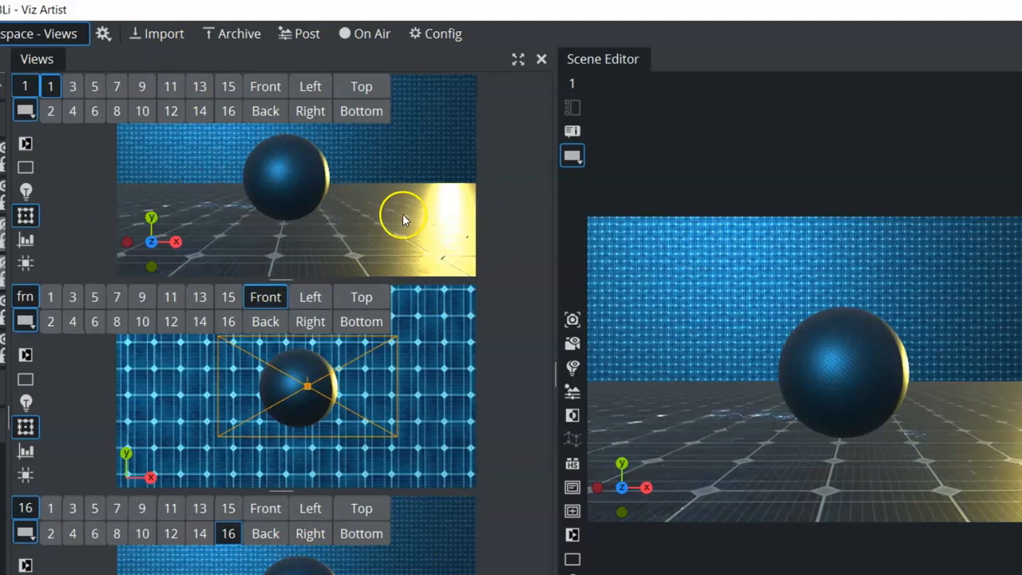
pyautogui.click(435, 33)
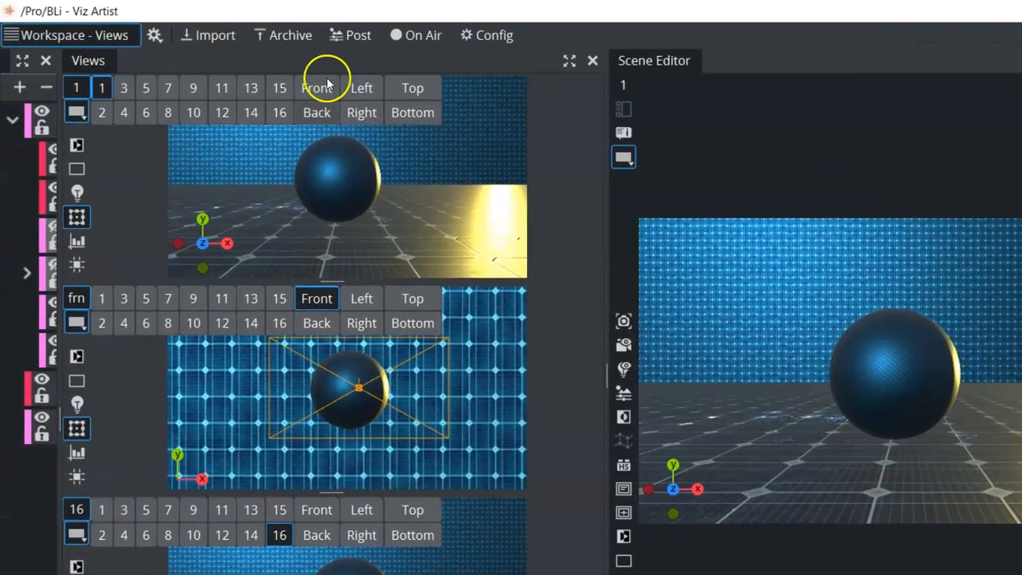
# Step: Return to the Default workspace, load the viewclassic scene discarding BLi's changes, and reopen the workspace list
pyautogui.click(155, 35)
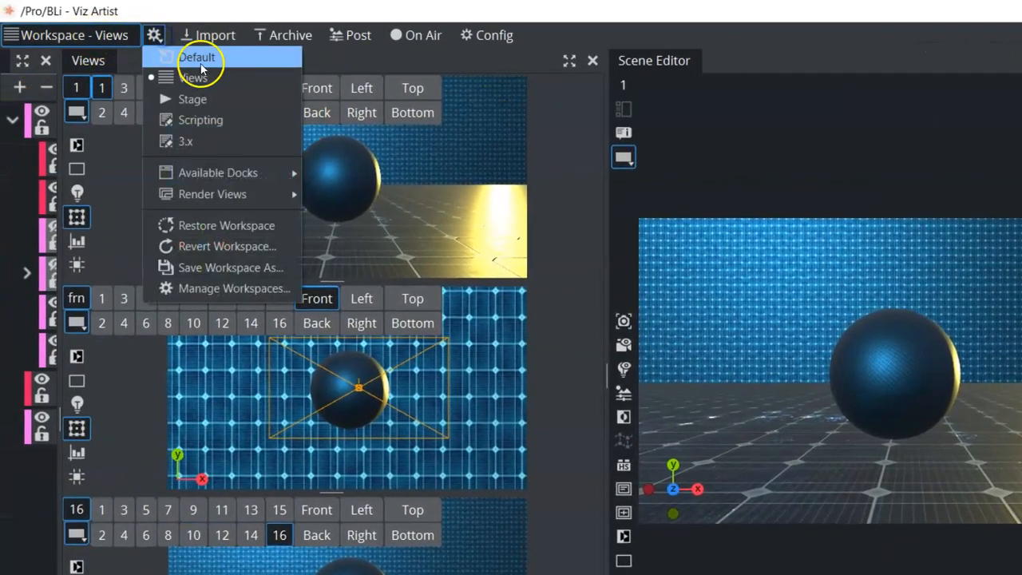
pyautogui.click(197, 57)
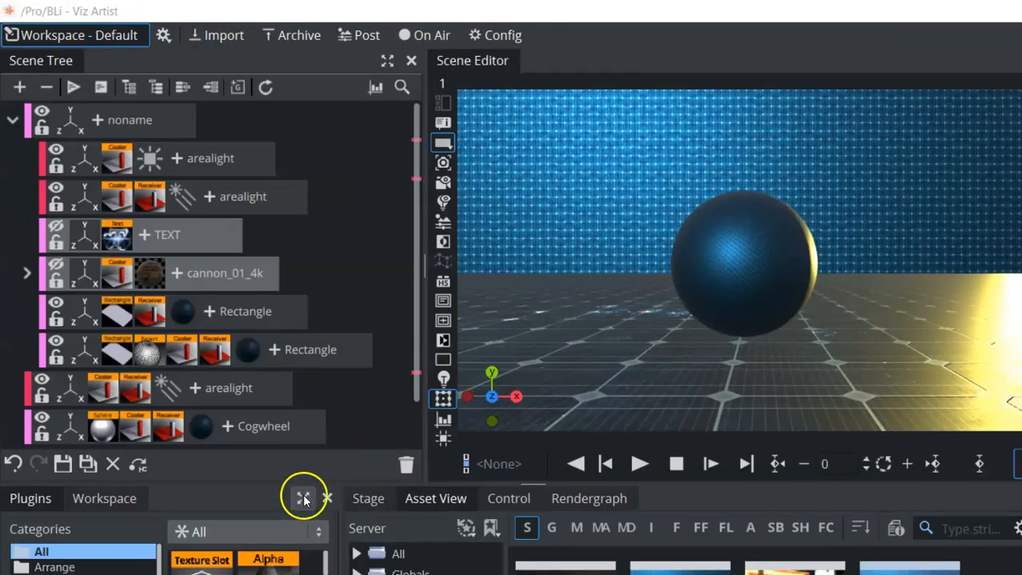
pyautogui.click(303, 498)
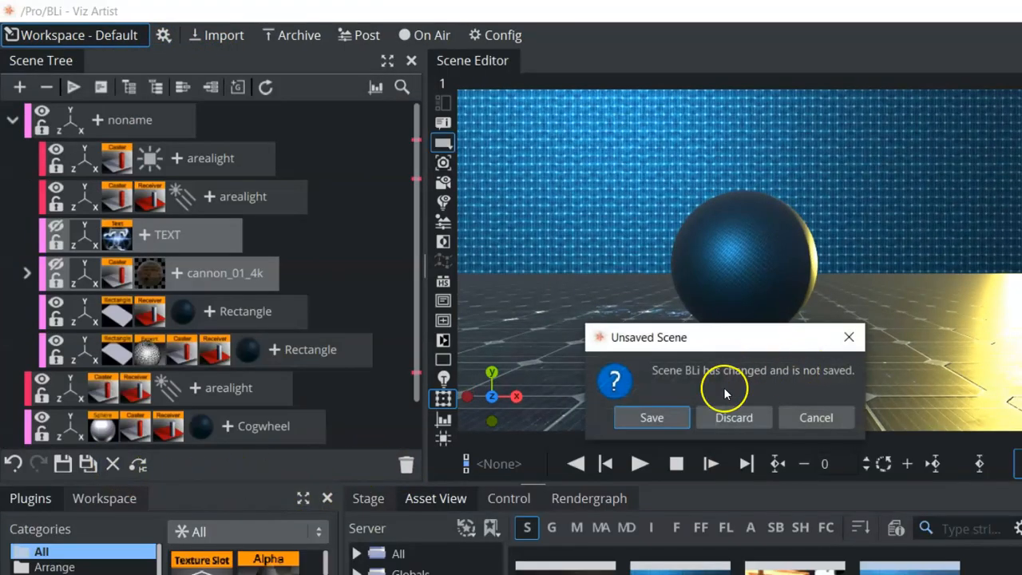
pyautogui.click(734, 417)
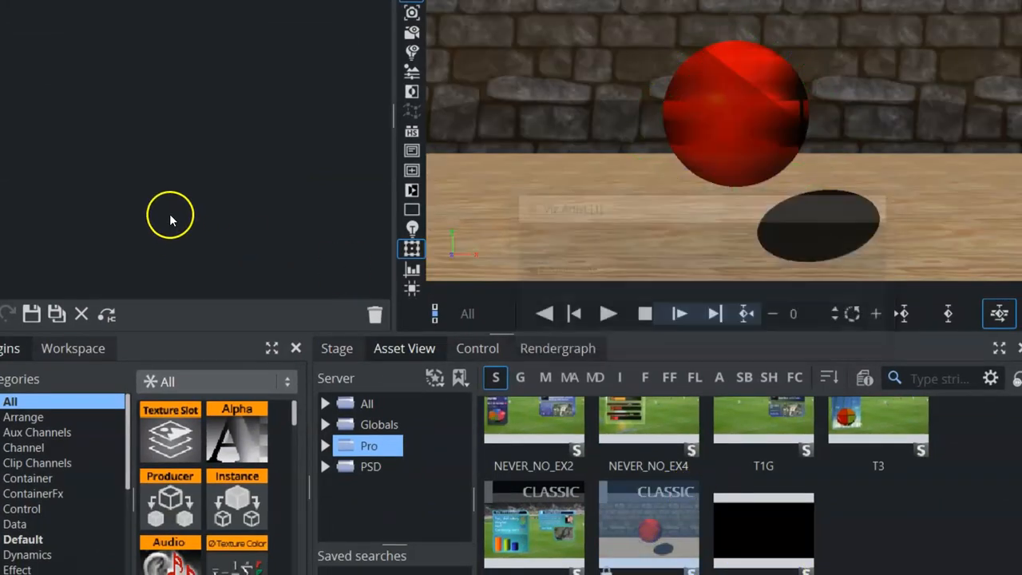
pyautogui.click(163, 35)
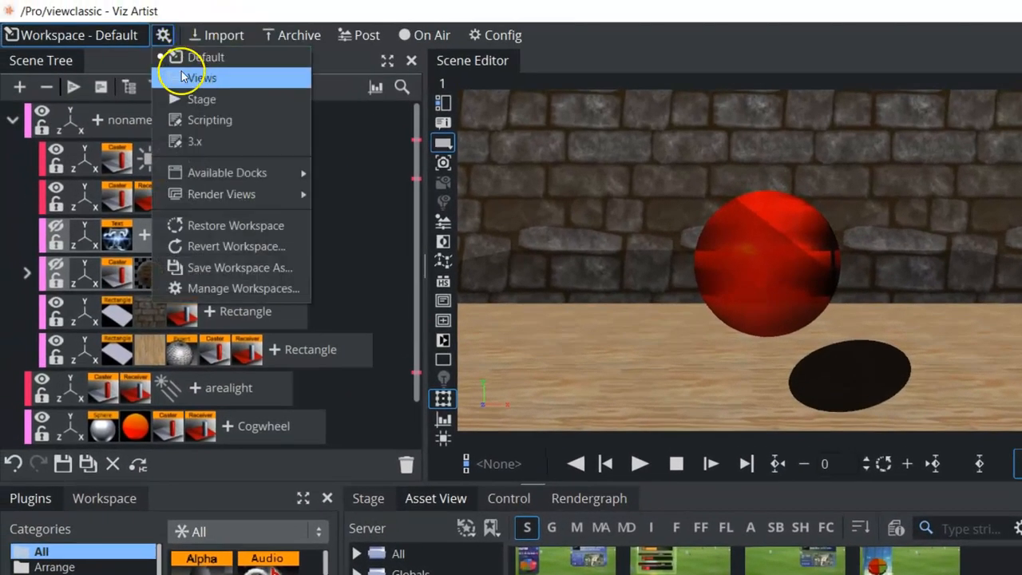
# Step: In the Views workspace, lower the camera in the Left view, then reposition and turn it in the Top view to face along the wall
pyautogui.click(201, 77)
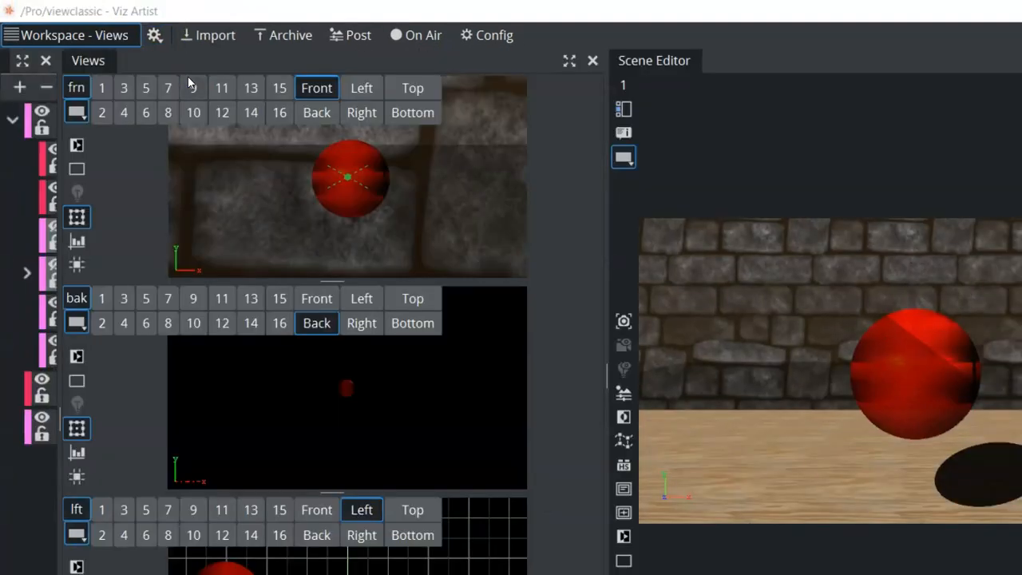
pyautogui.moveTo(383, 89)
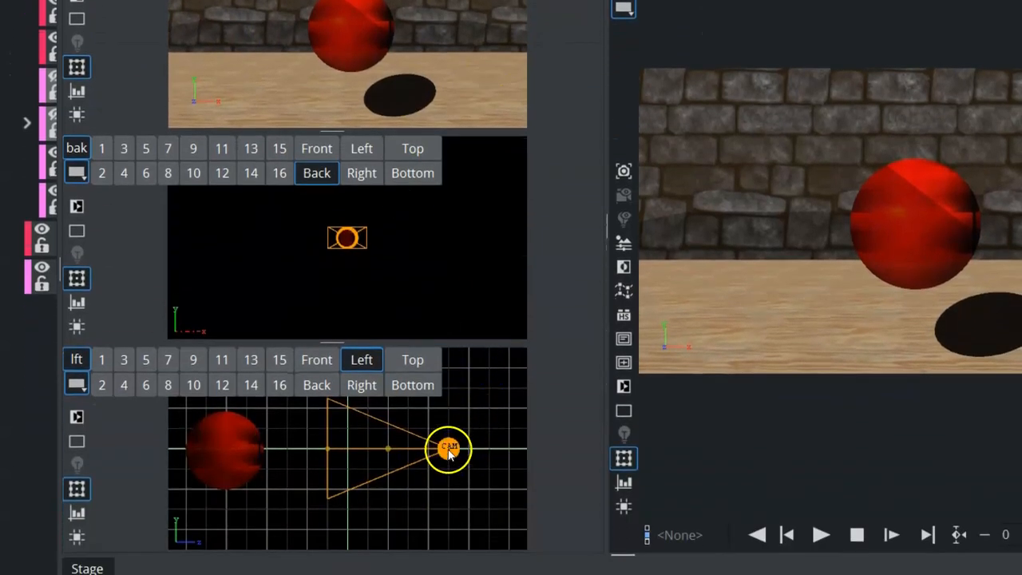
pyautogui.moveTo(447, 447); pyautogui.dragTo(380, 504)
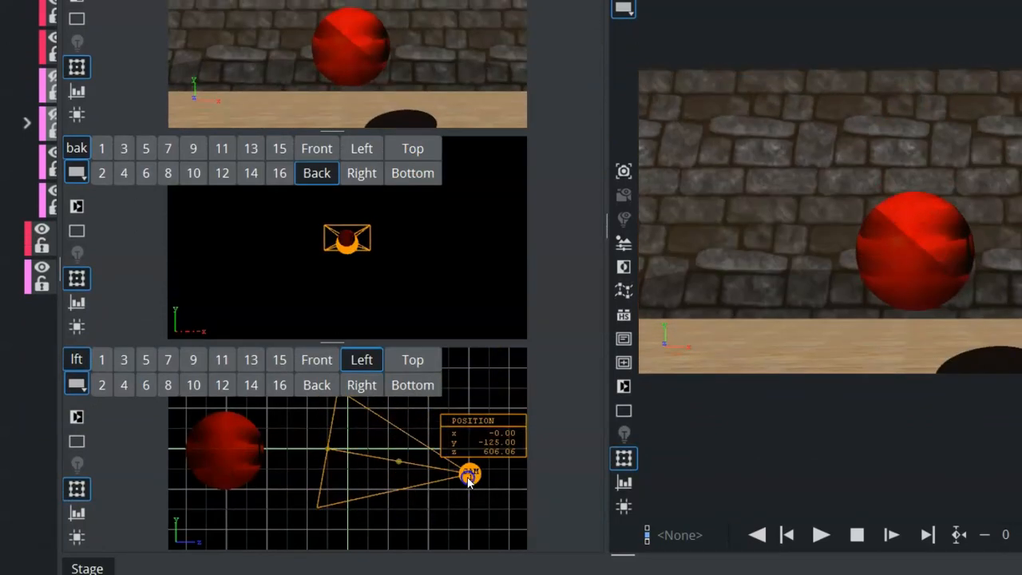
pyautogui.click(412, 359)
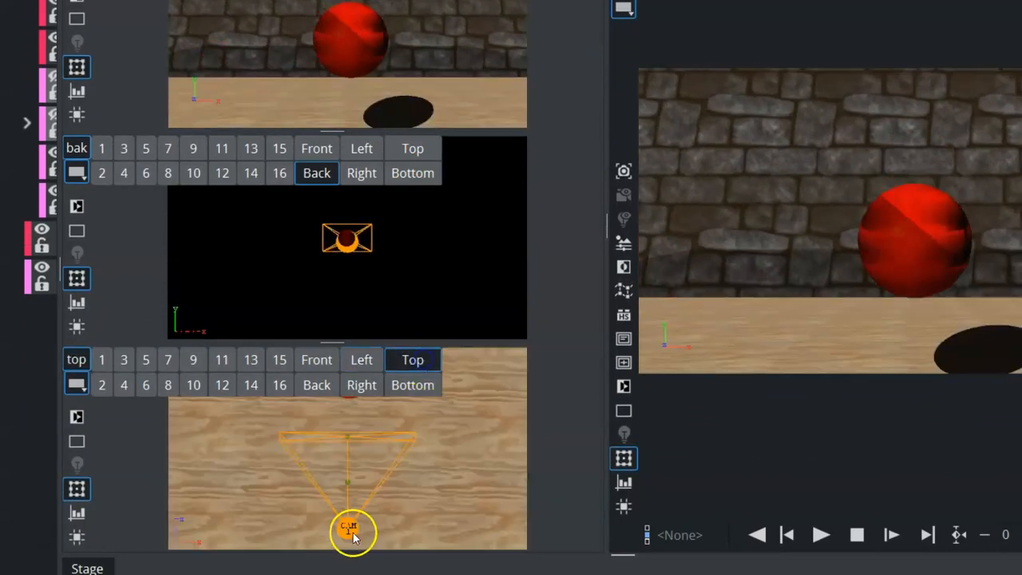
pyautogui.moveTo(353, 530); pyautogui.dragTo(421, 507)
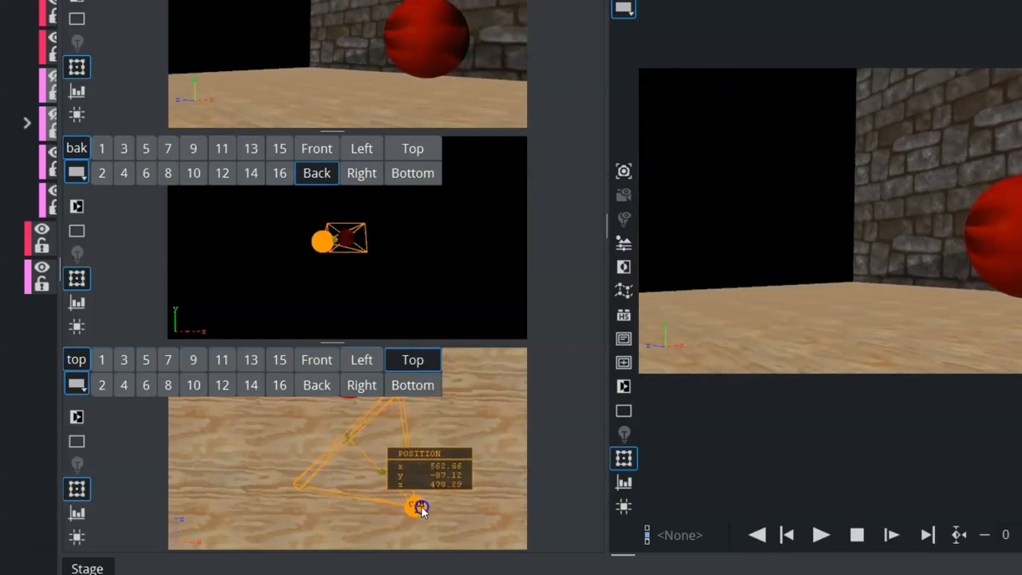
pyautogui.moveTo(422, 508); pyautogui.dragTo(232, 495)
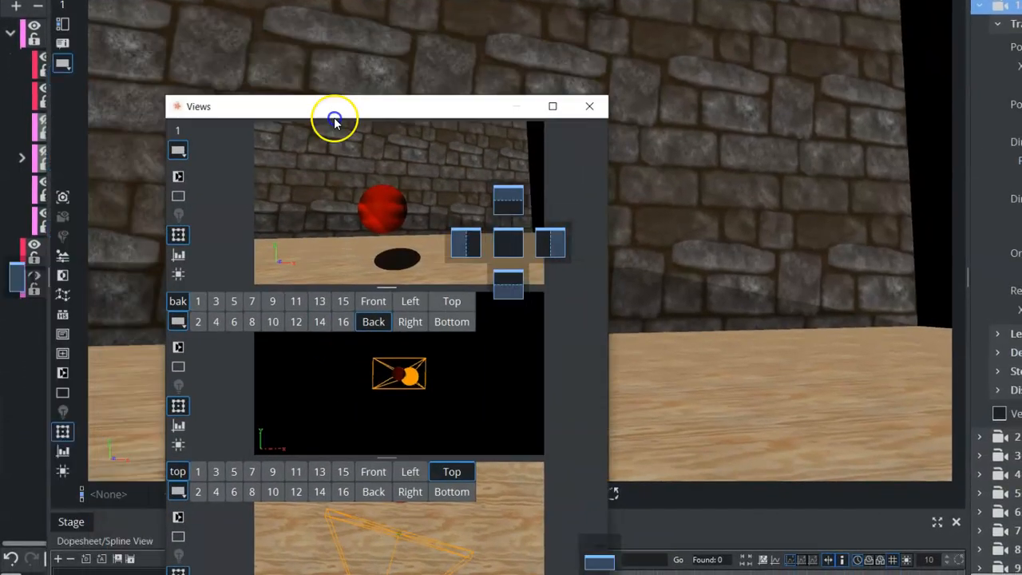
# Step: Float the Views panel and dock it back, then load another scene so the Unsaved Scene prompt appears
pyautogui.moveTo(334, 119); pyautogui.dragTo(504, 194)
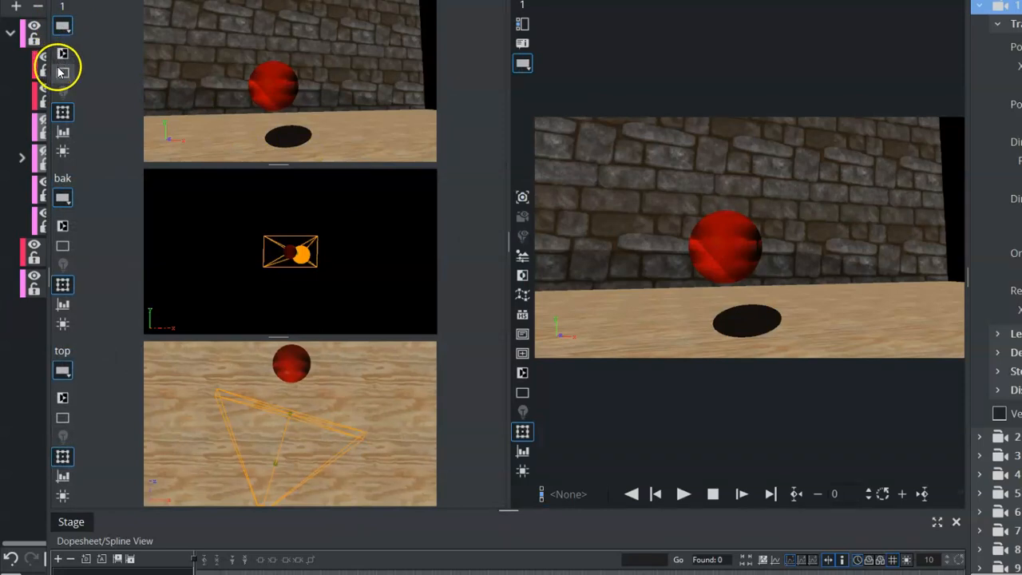
pyautogui.click(62, 67)
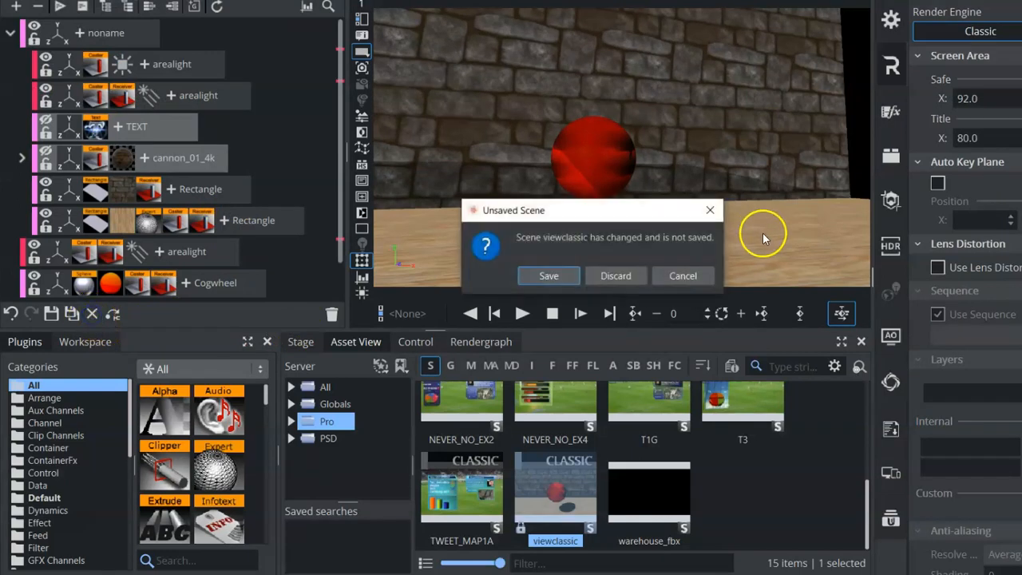
# Step: Discard viewclassic, load the breaking-news scene, and set the front view to mobileVert and the back view to FB
pyautogui.click(616, 275)
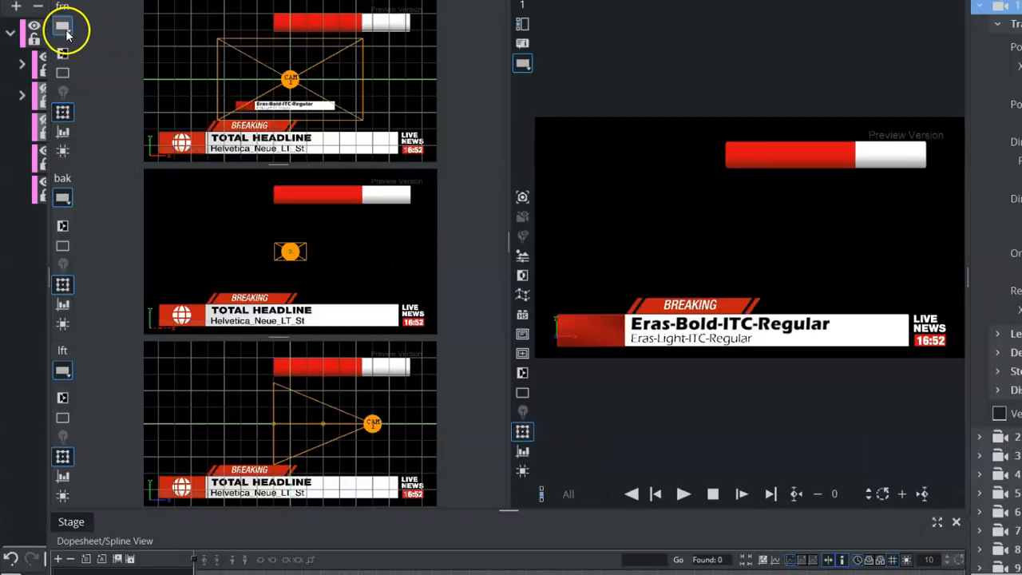
pyautogui.click(63, 26)
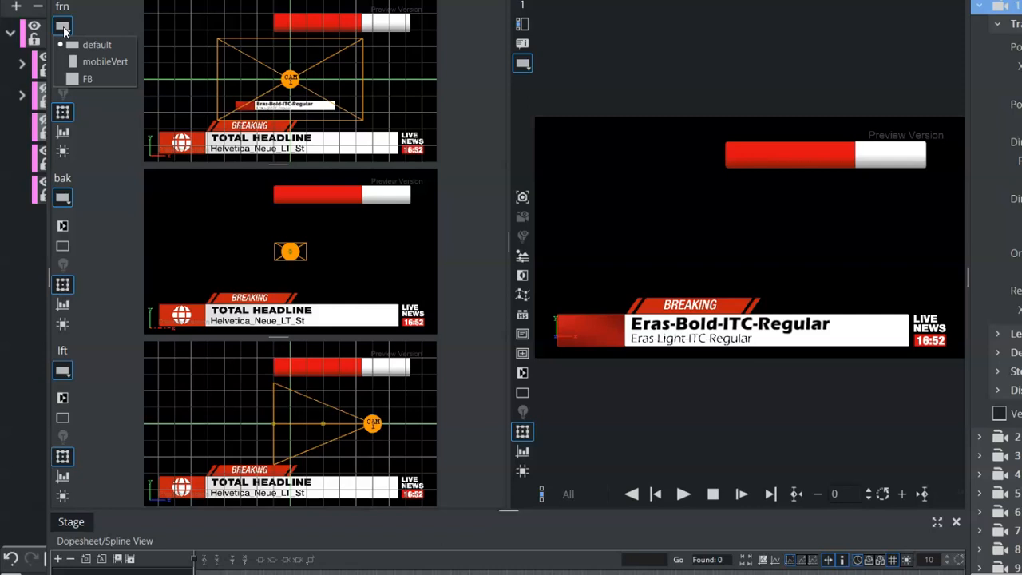
pyautogui.click(106, 61)
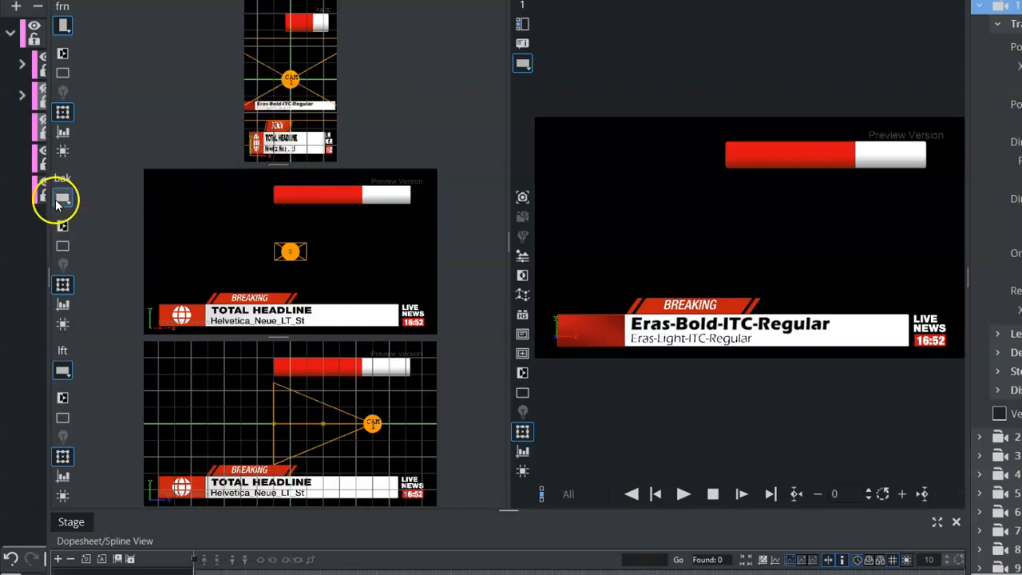
pyautogui.click(63, 198)
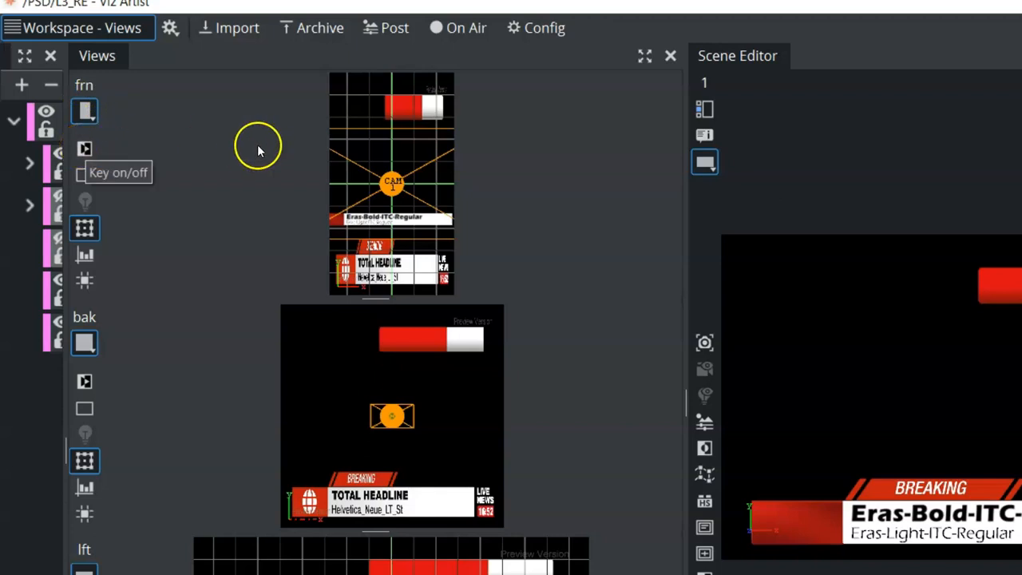
# Step: Toggle the front view's key-only display on and off, then toggle the left view's bounding boxes several times
pyautogui.click(85, 149)
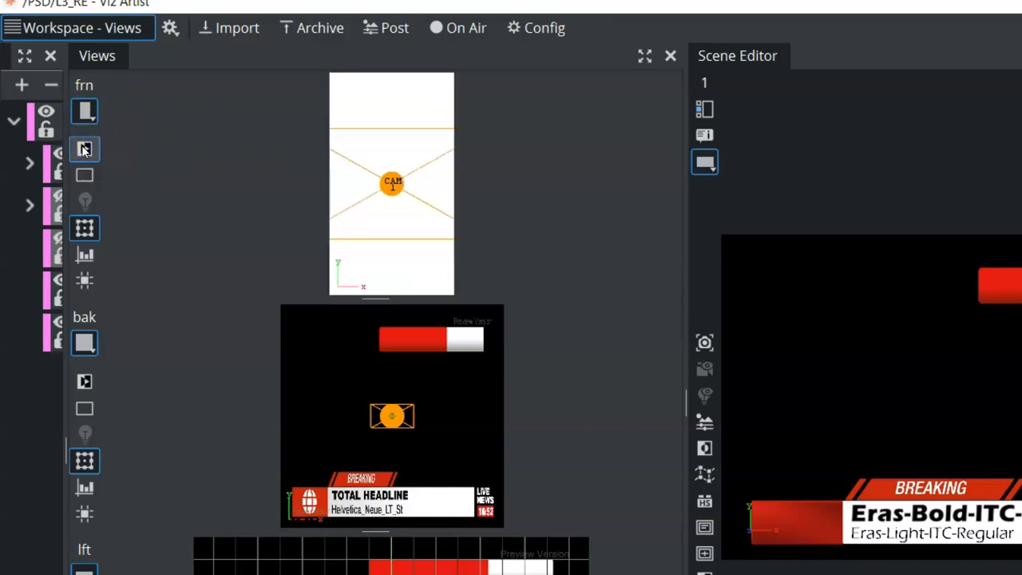
pyautogui.click(84, 380)
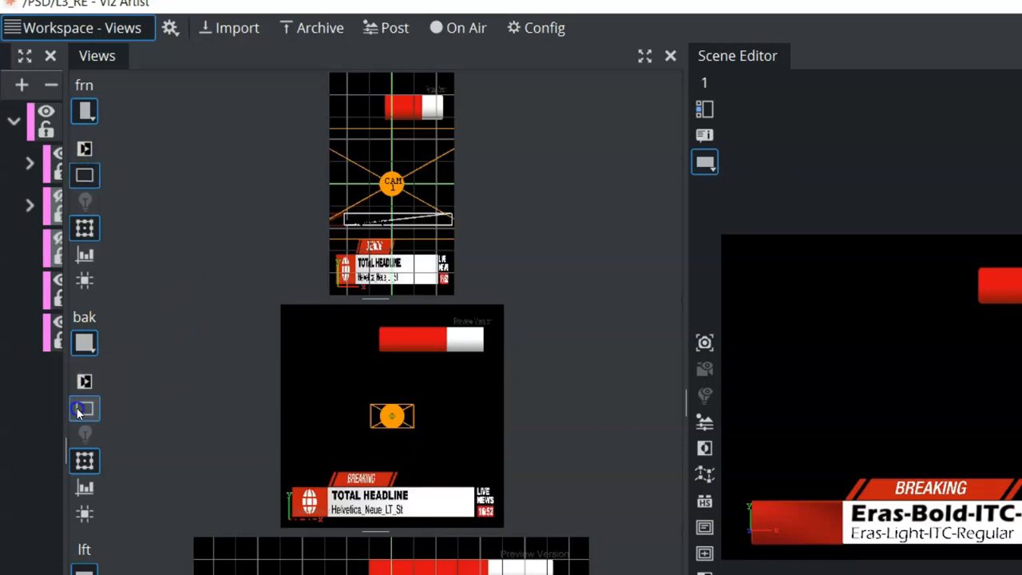
pyautogui.scroll(-3)
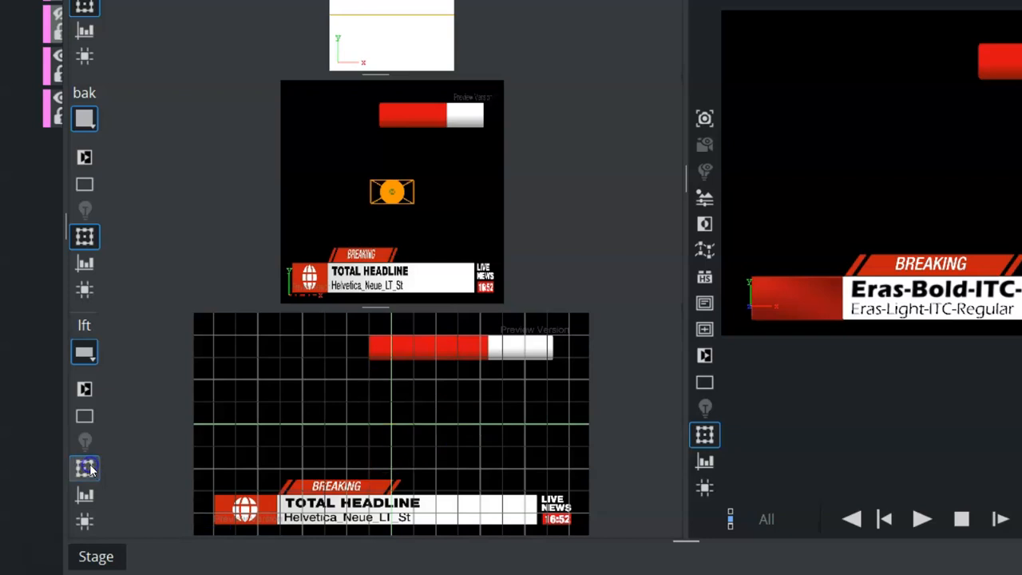
pyautogui.click(85, 468)
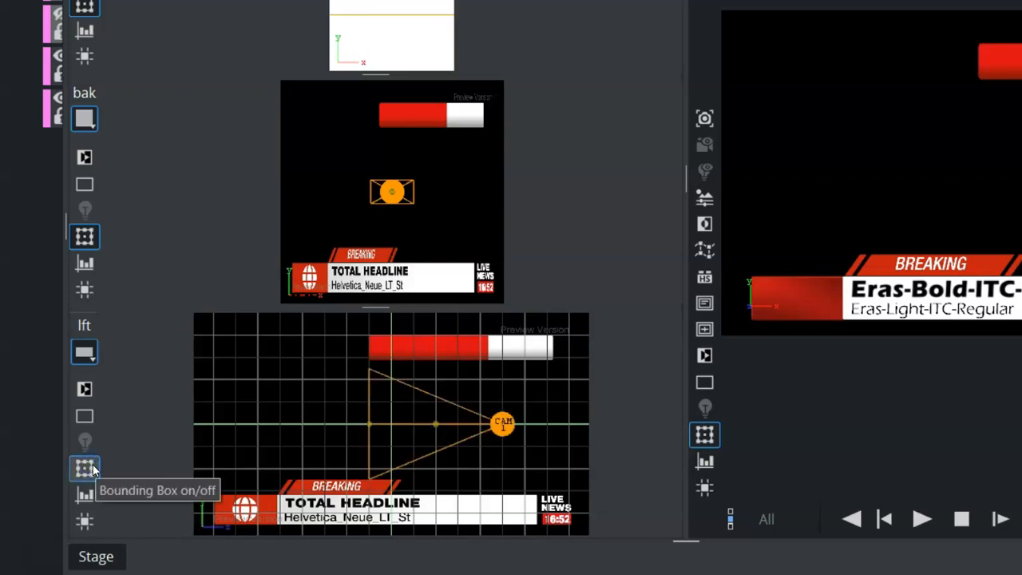
pyautogui.click(85, 470)
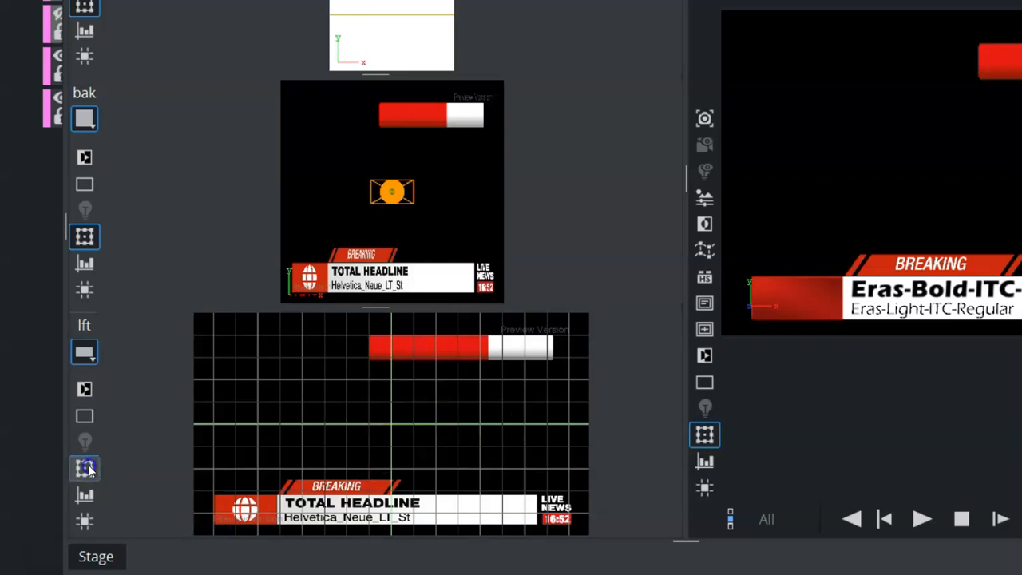
pyautogui.click(84, 470)
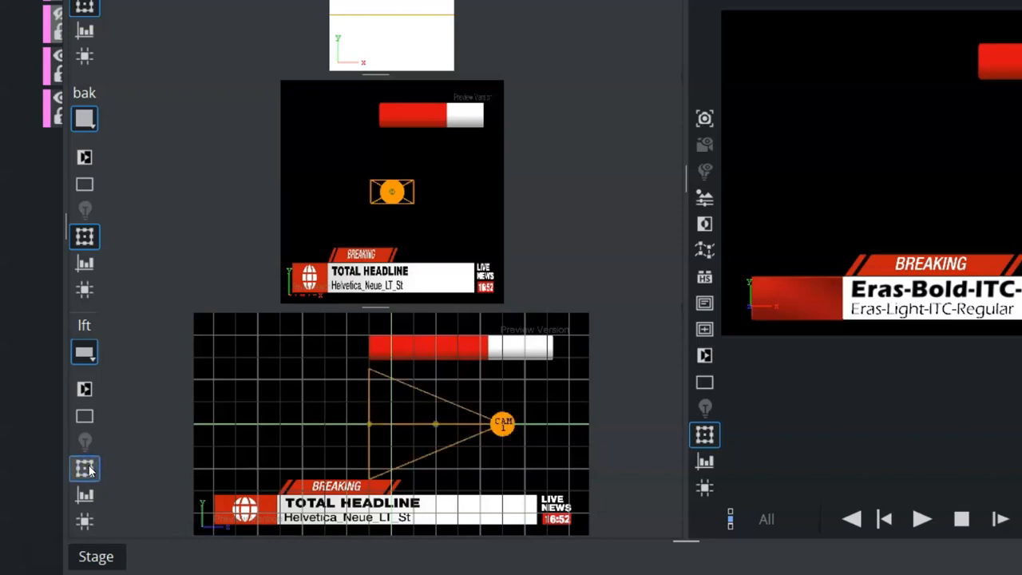
pyautogui.click(501, 421)
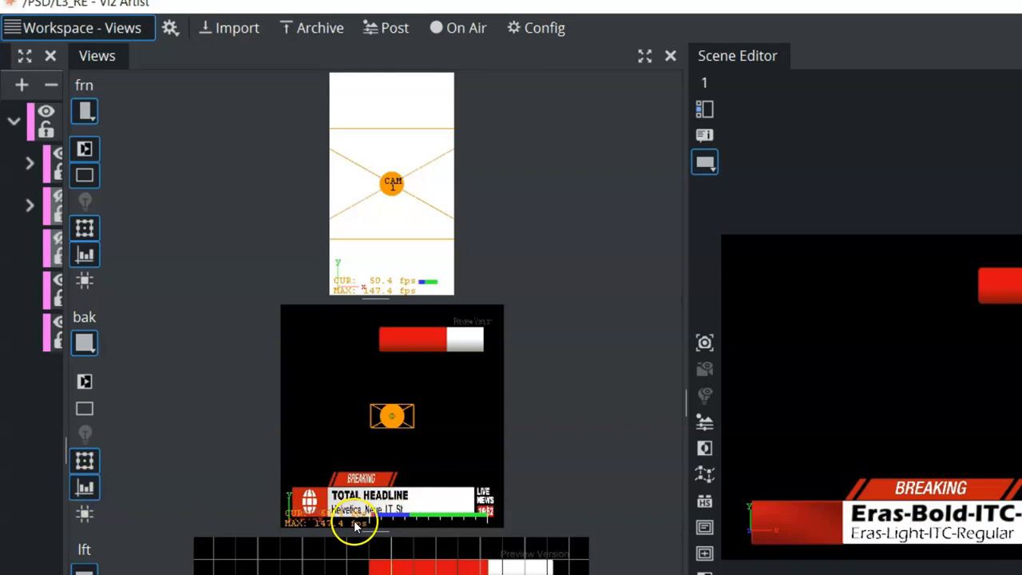
pyautogui.moveTo(358, 284)
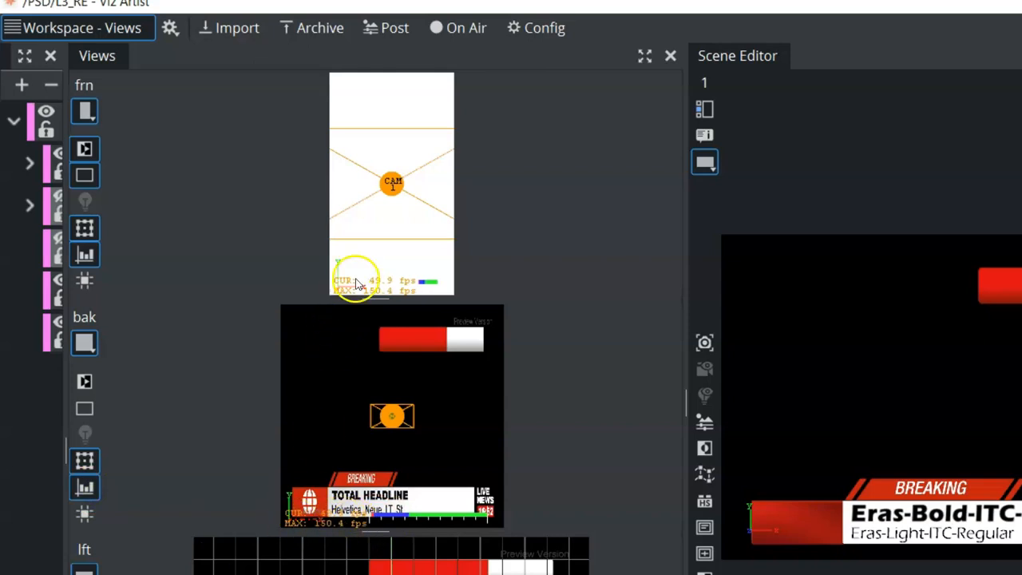
pyautogui.moveTo(278, 257)
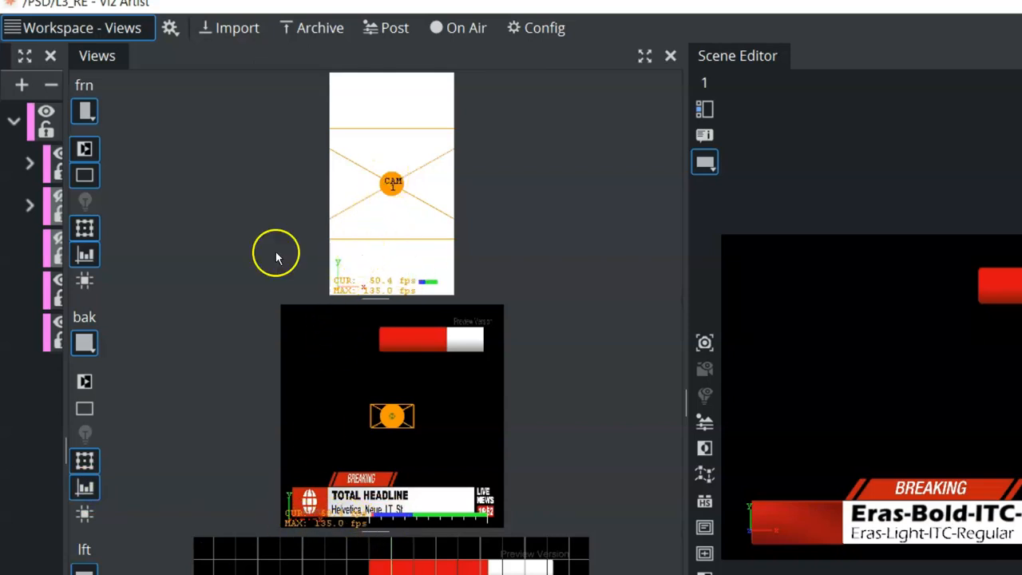
# Step: Turn the front view's key display off and show its grid plane choices (XY, XZ, YZ, Free, OFF)
pyautogui.click(83, 279)
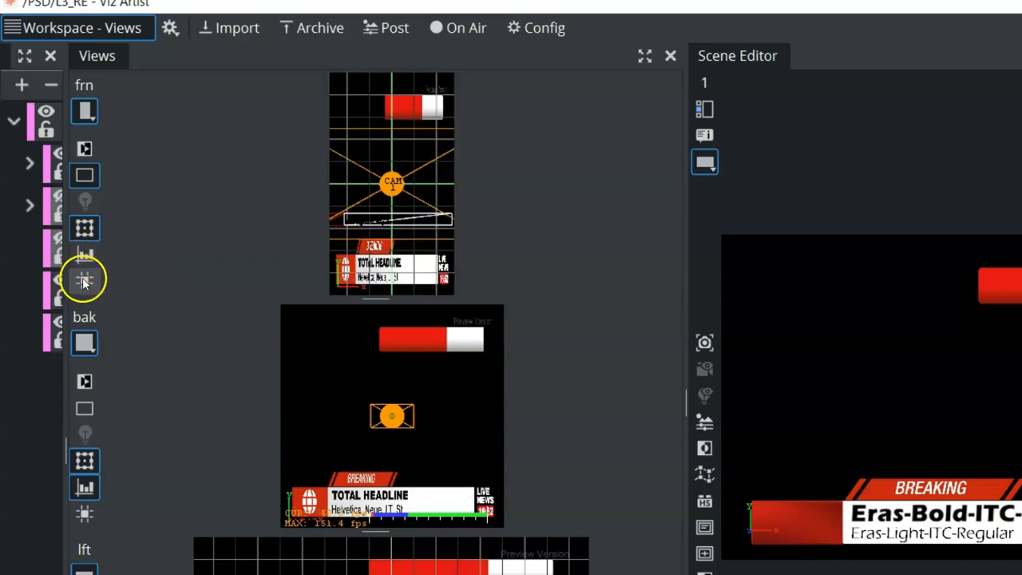
pyautogui.click(84, 275)
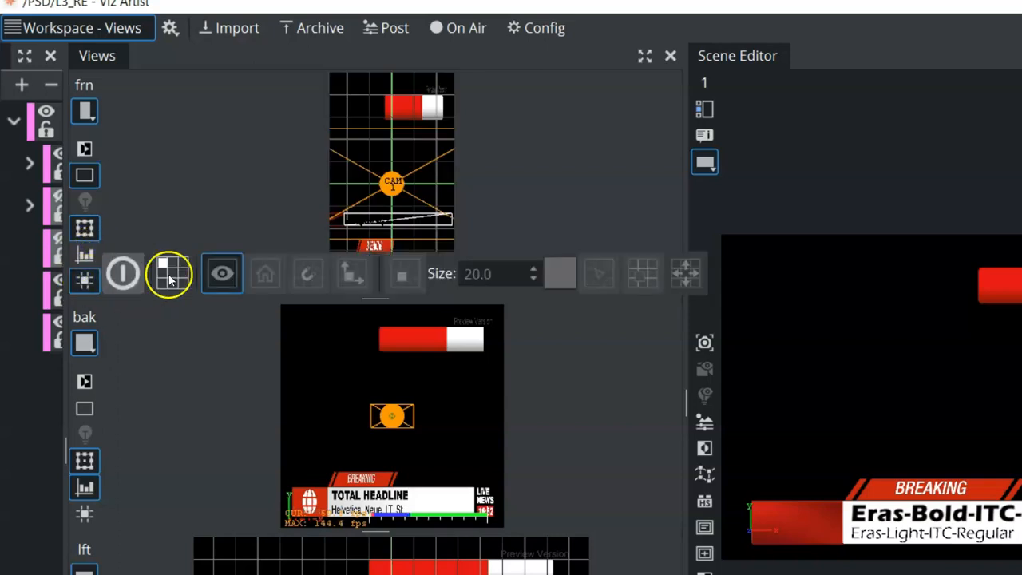
pyautogui.click(123, 273)
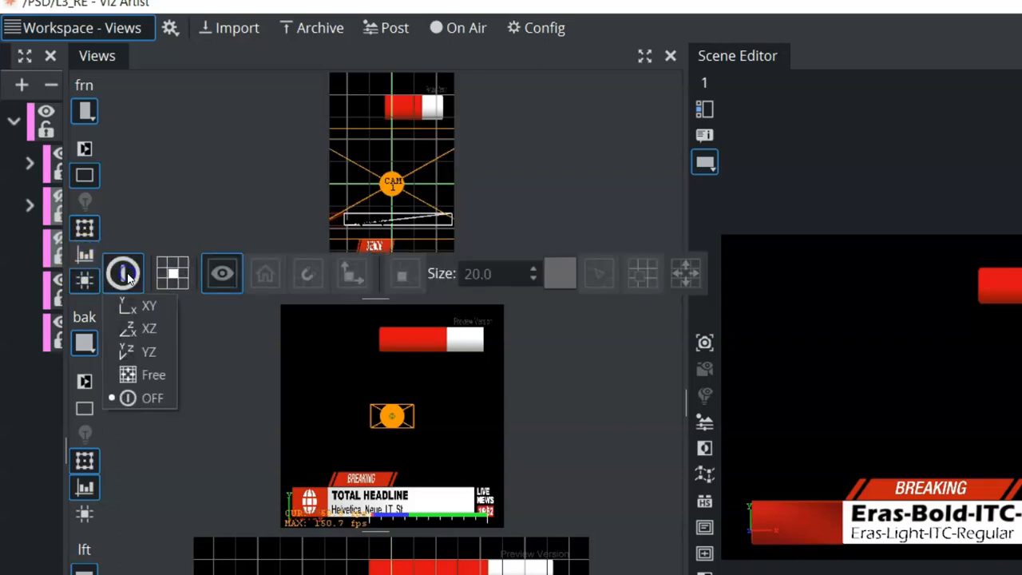